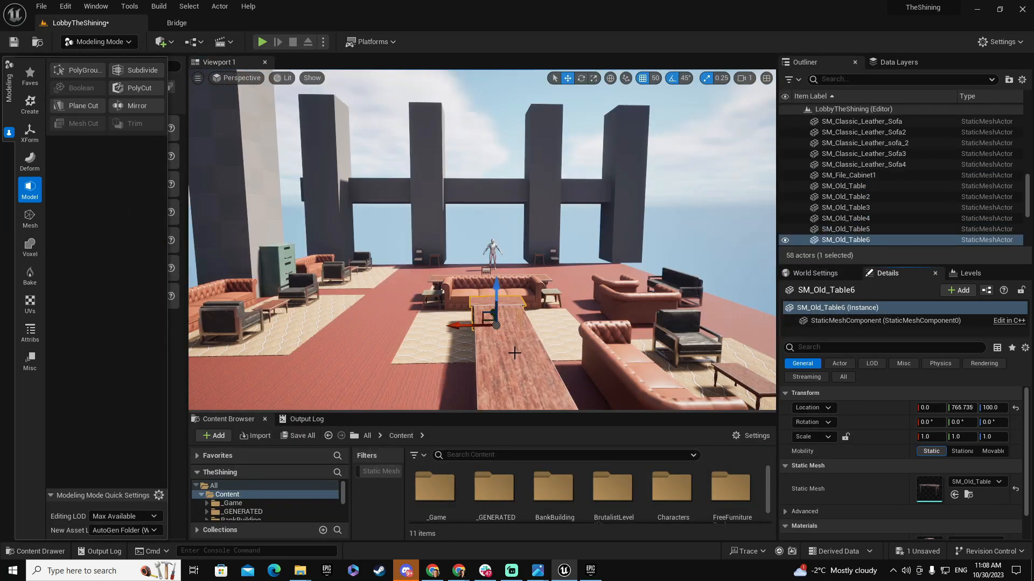
- Scroll the Wulum homepage past About Wulum down to the career change and Learn Pixelart courses
{"action": "left_click", "coordinate": [261, 42]}
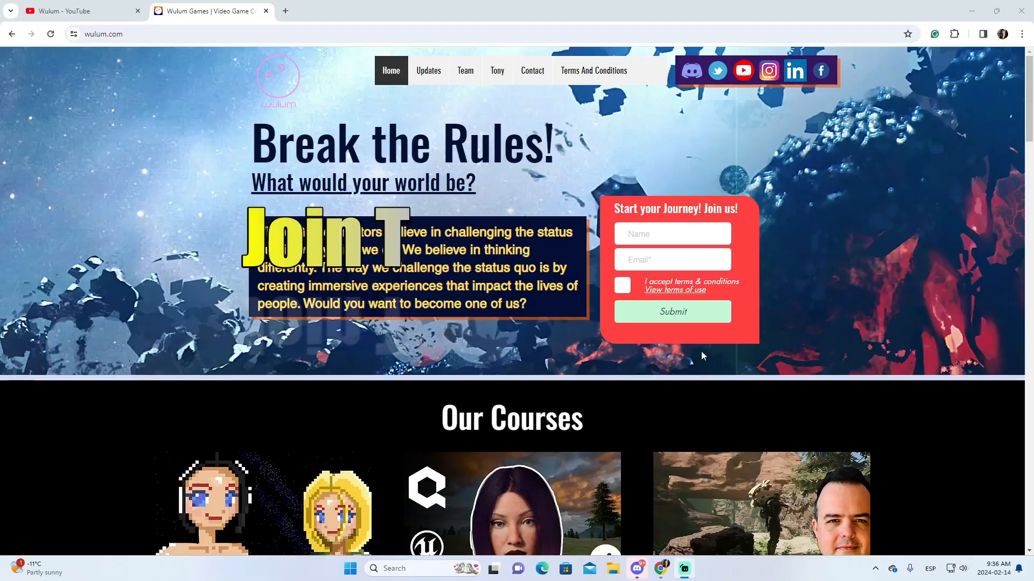
{"action": "scroll", "scroll_direction": "down", "scroll_amount": 3}
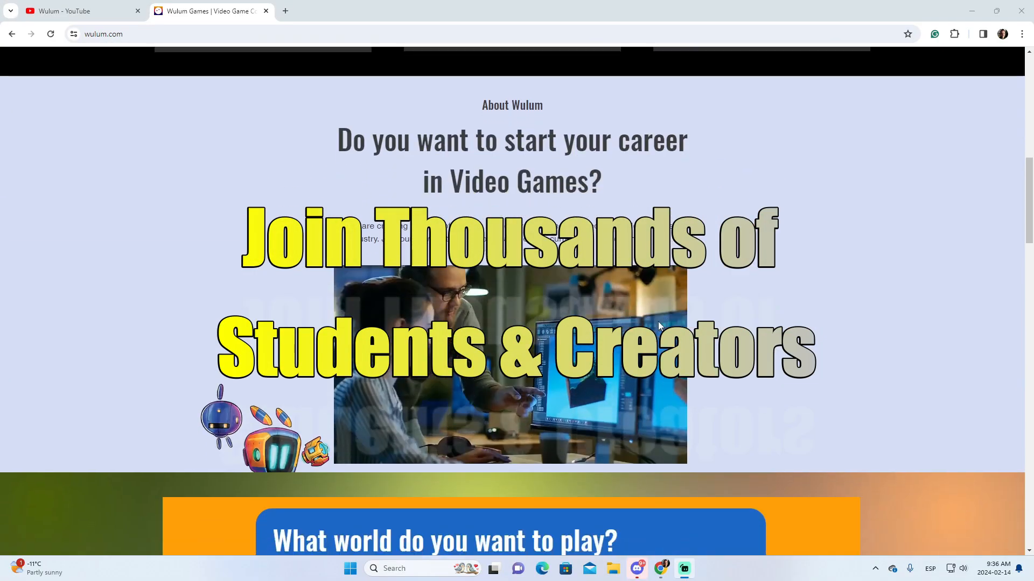
{"action": "scroll", "scroll_direction": "down", "scroll_amount": 3}
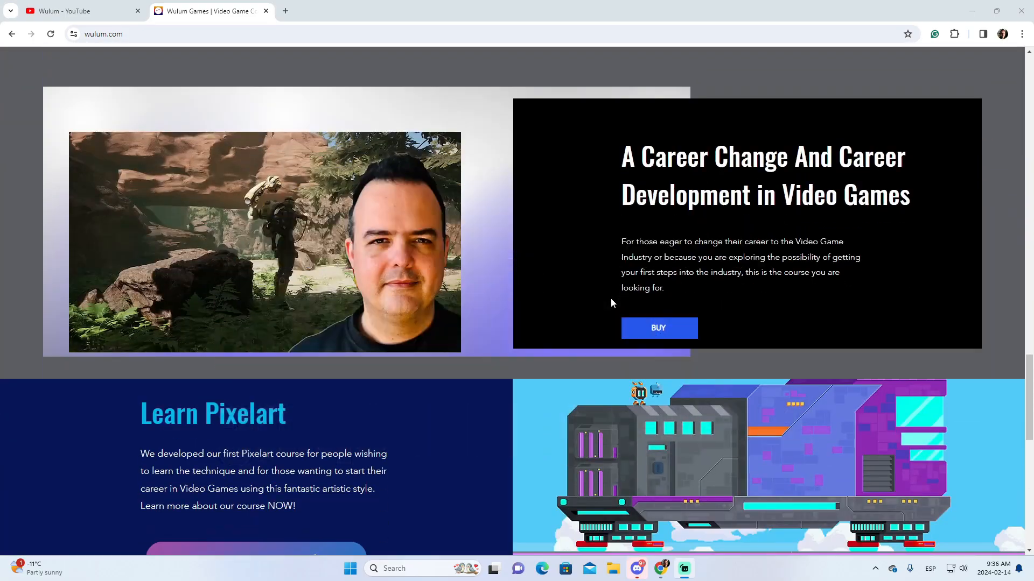